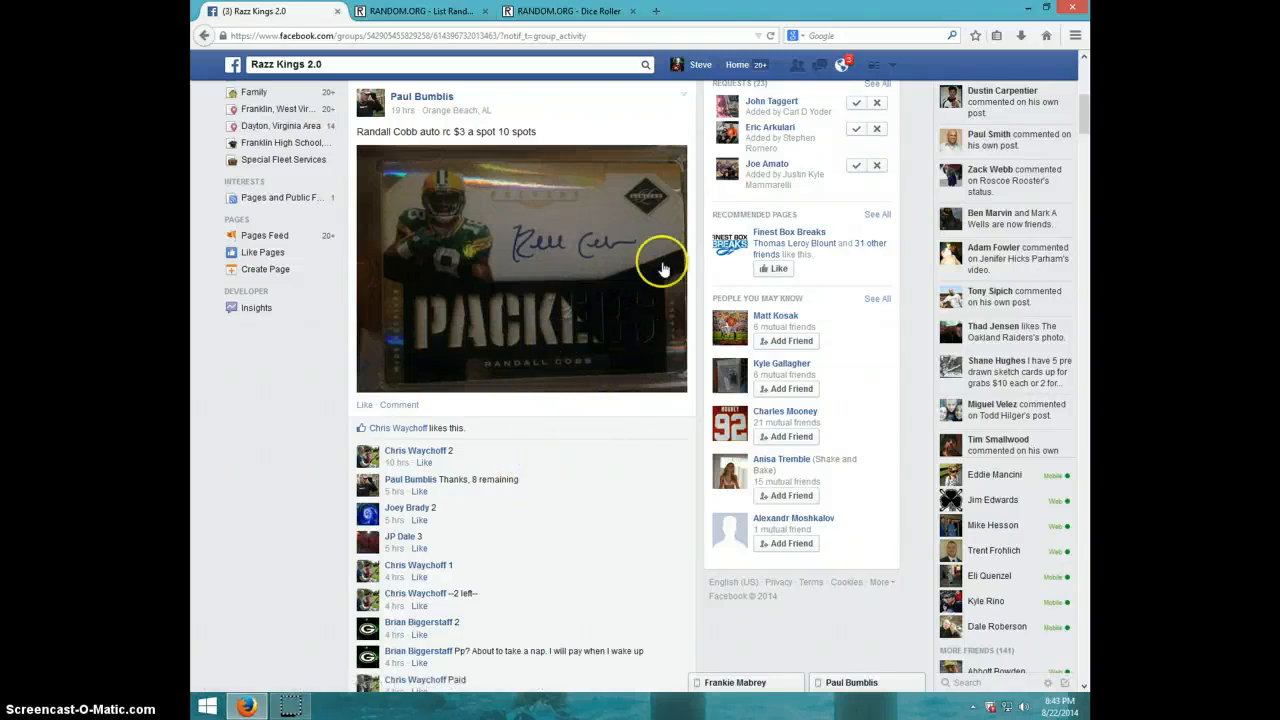
Step: Roll two dice for a five and a one, then bring up the ten-name List Randomizer
scroll("down", 3)
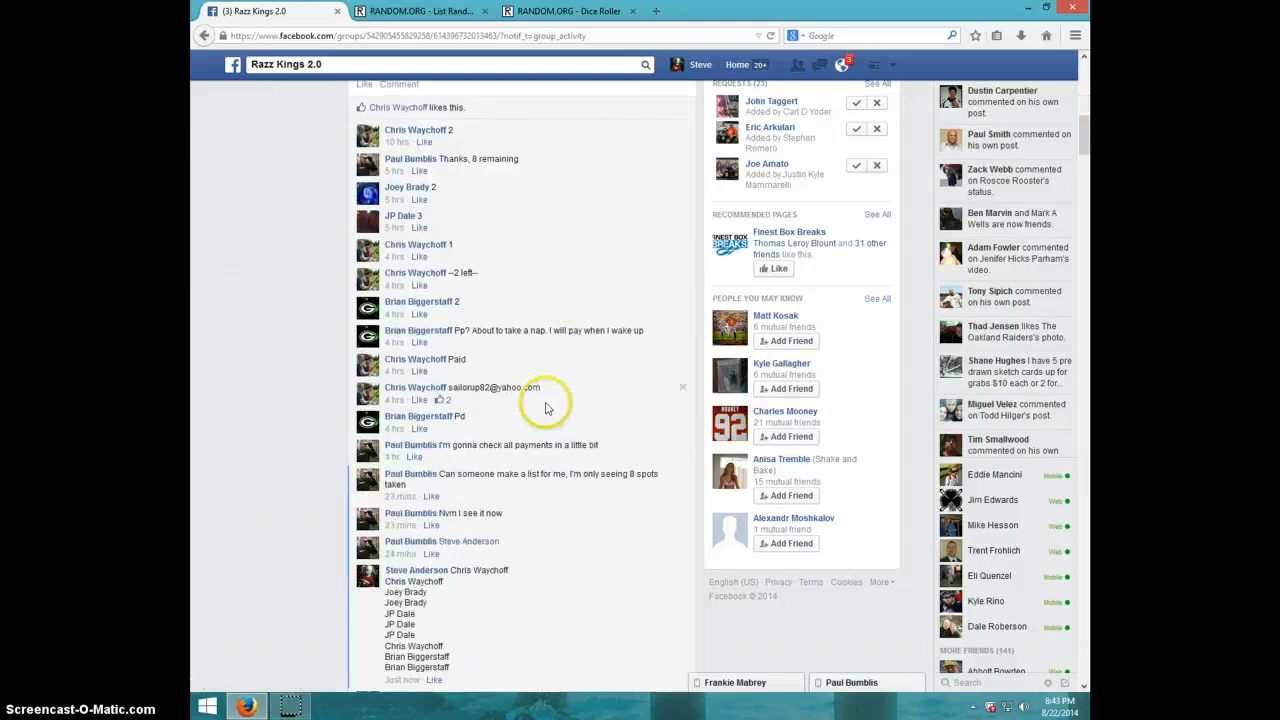
scroll("down", 3)
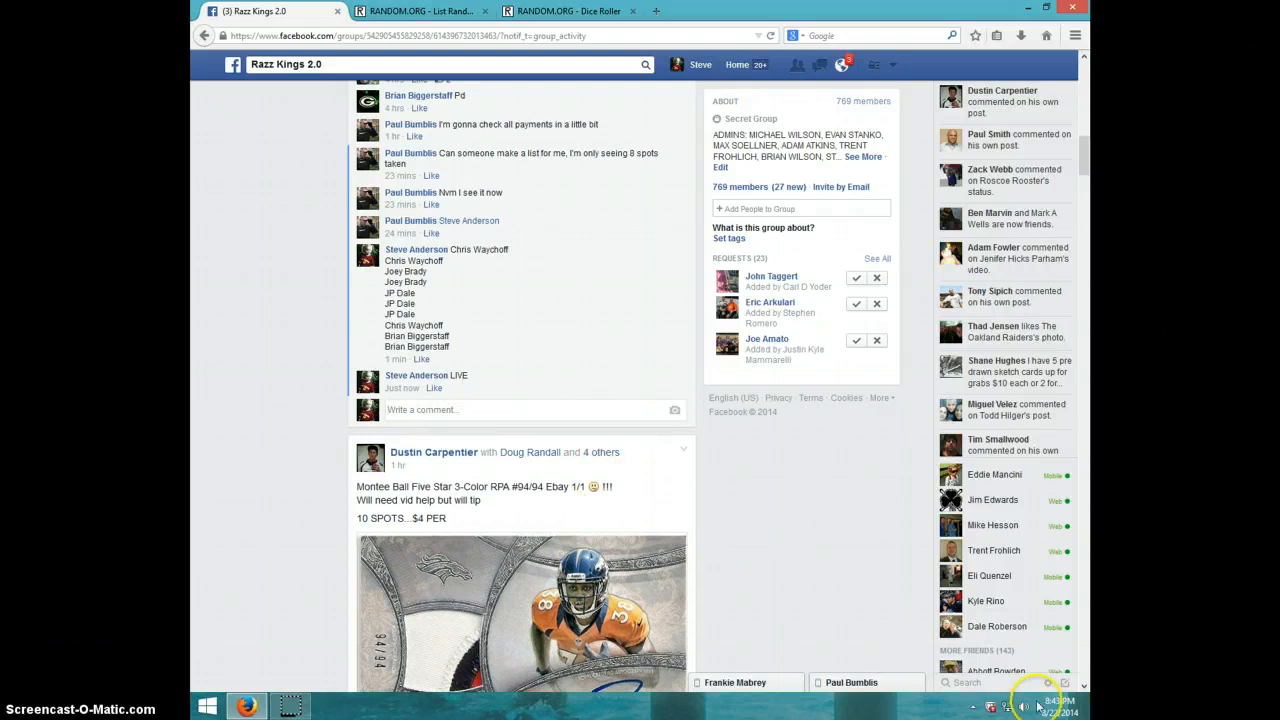
left_click(1059, 708)
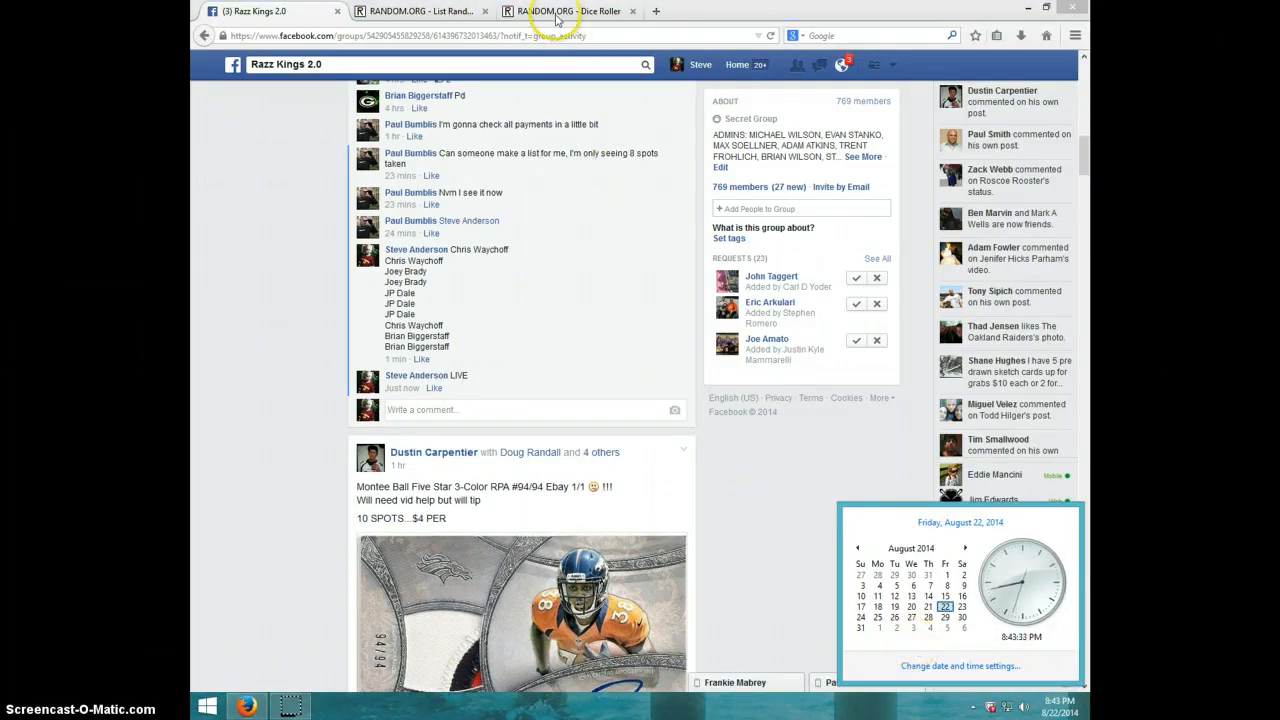
left_click(567, 11)
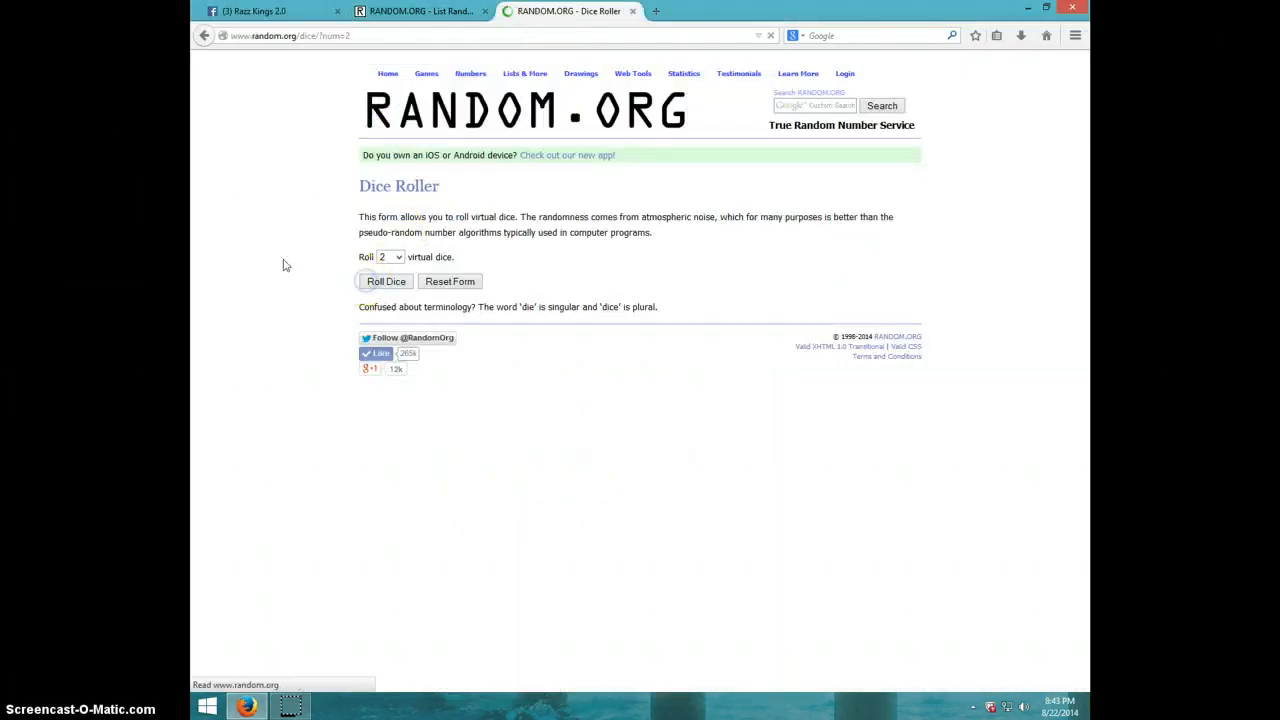
left_click(386, 281)
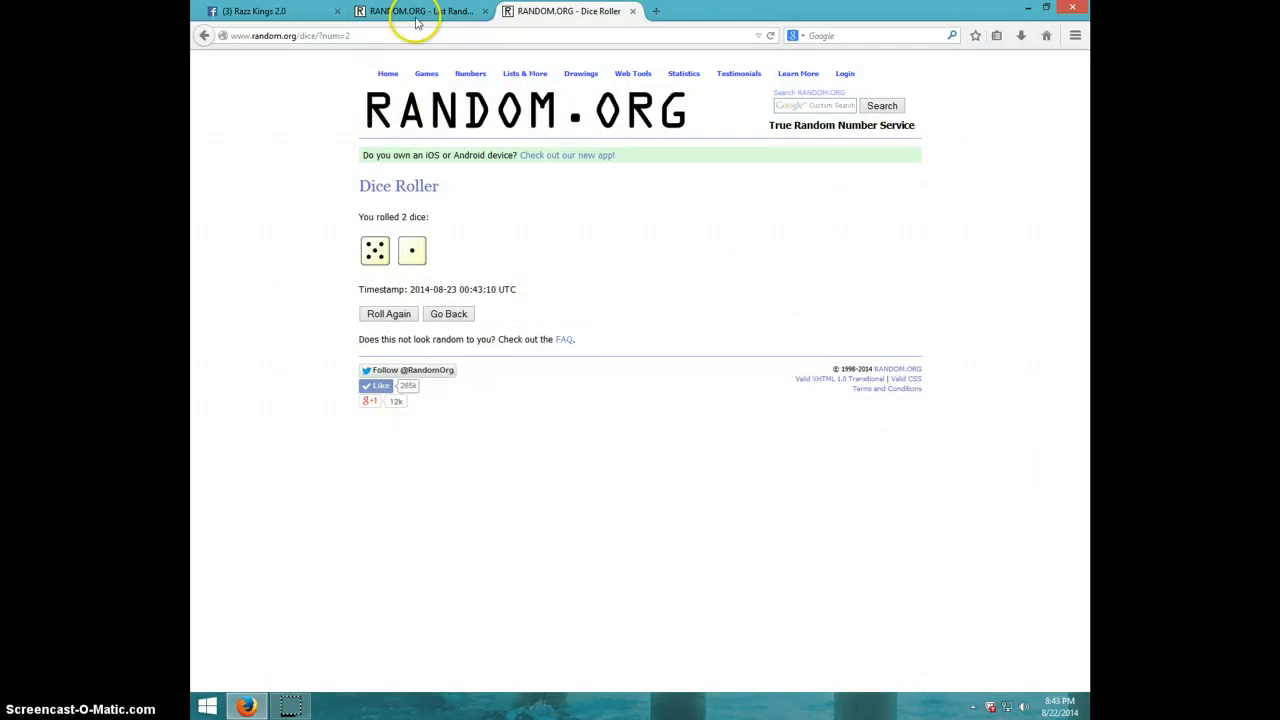
left_click(415, 11)
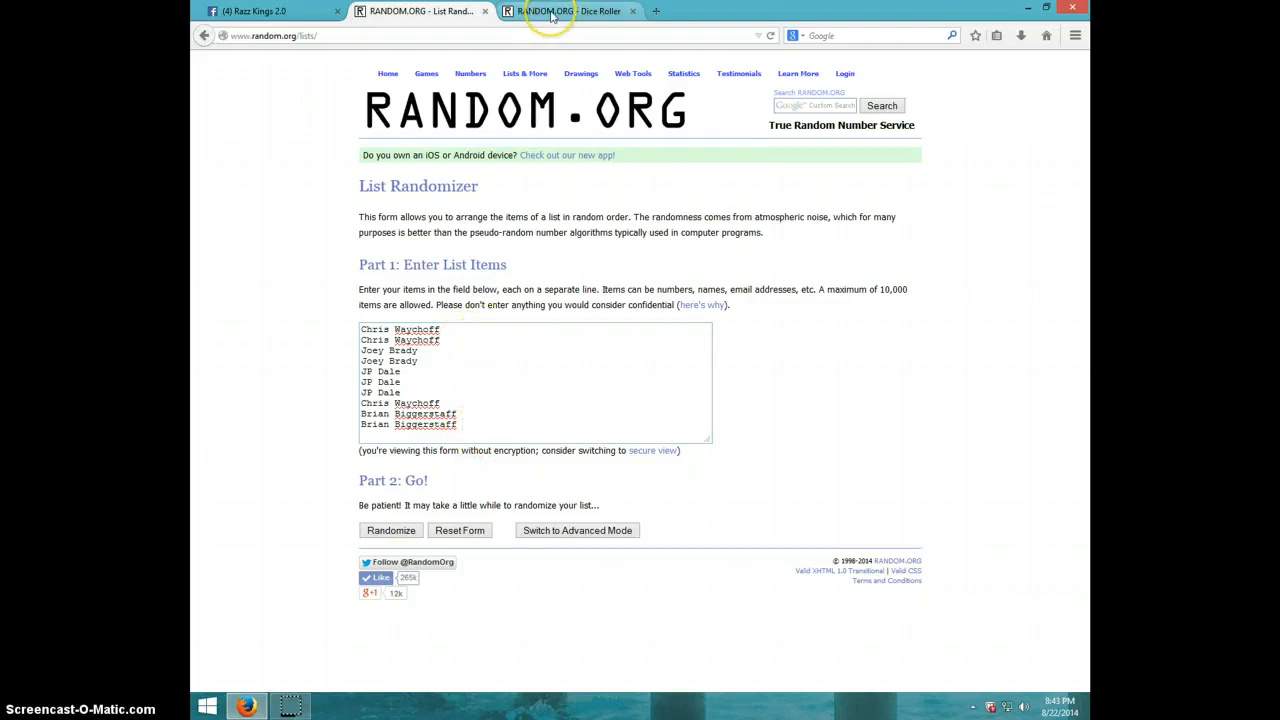
left_click(568, 11)
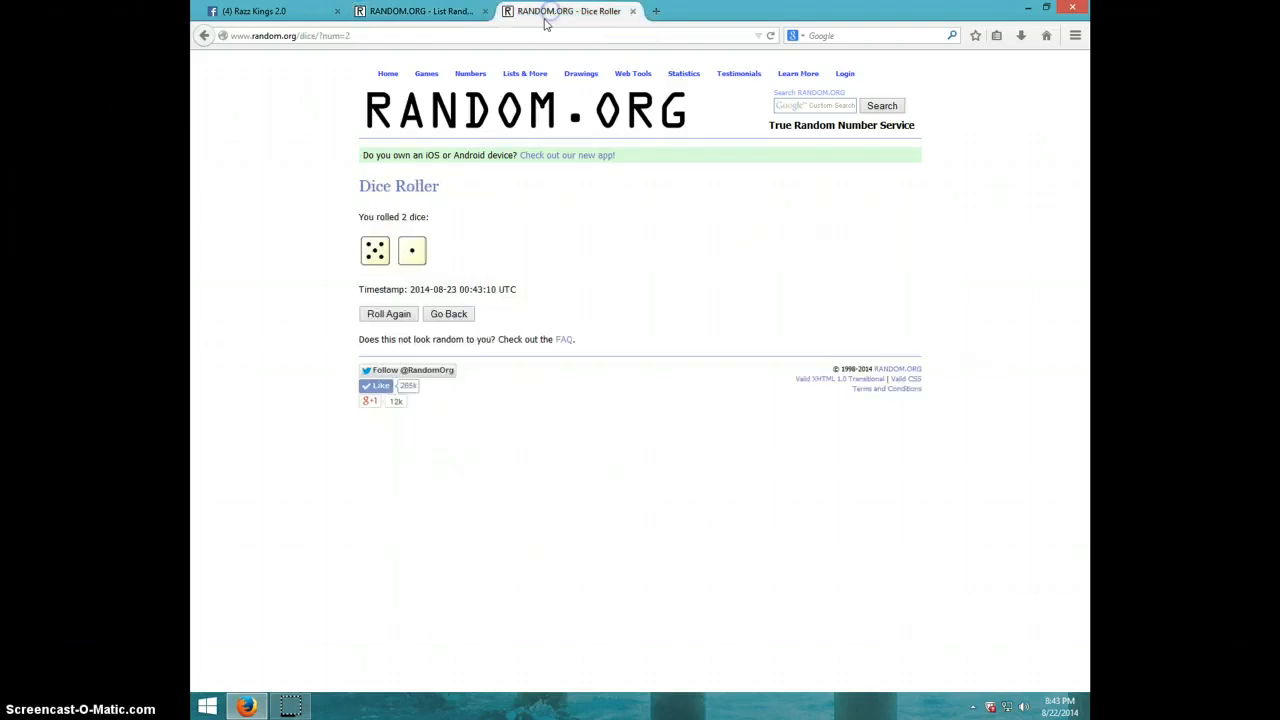
left_click(420, 11)
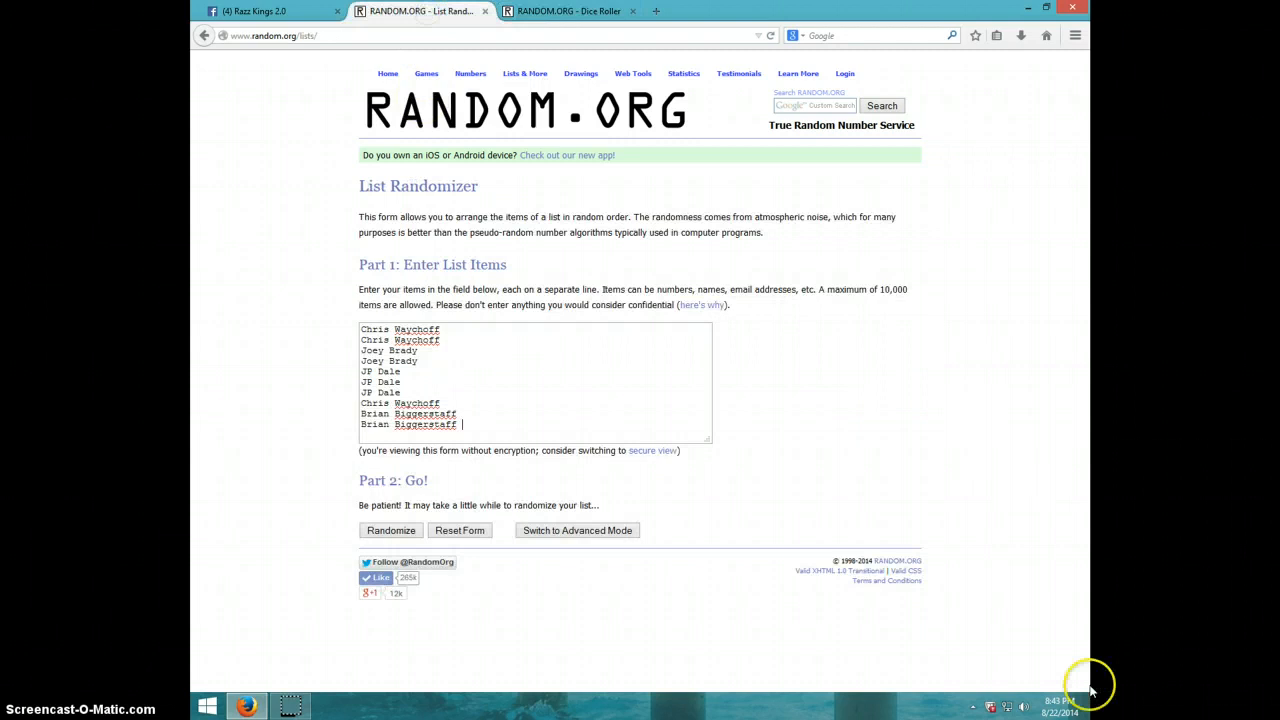
left_click(1057, 705)
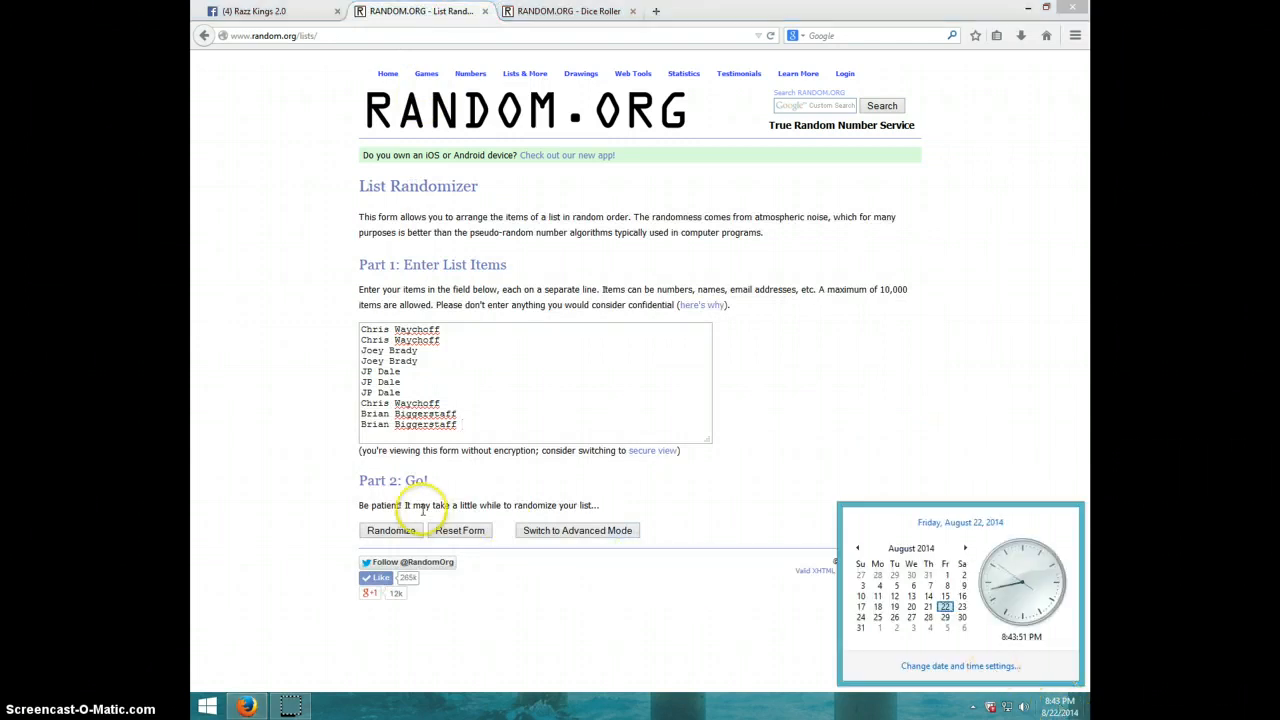
left_click(388, 530)
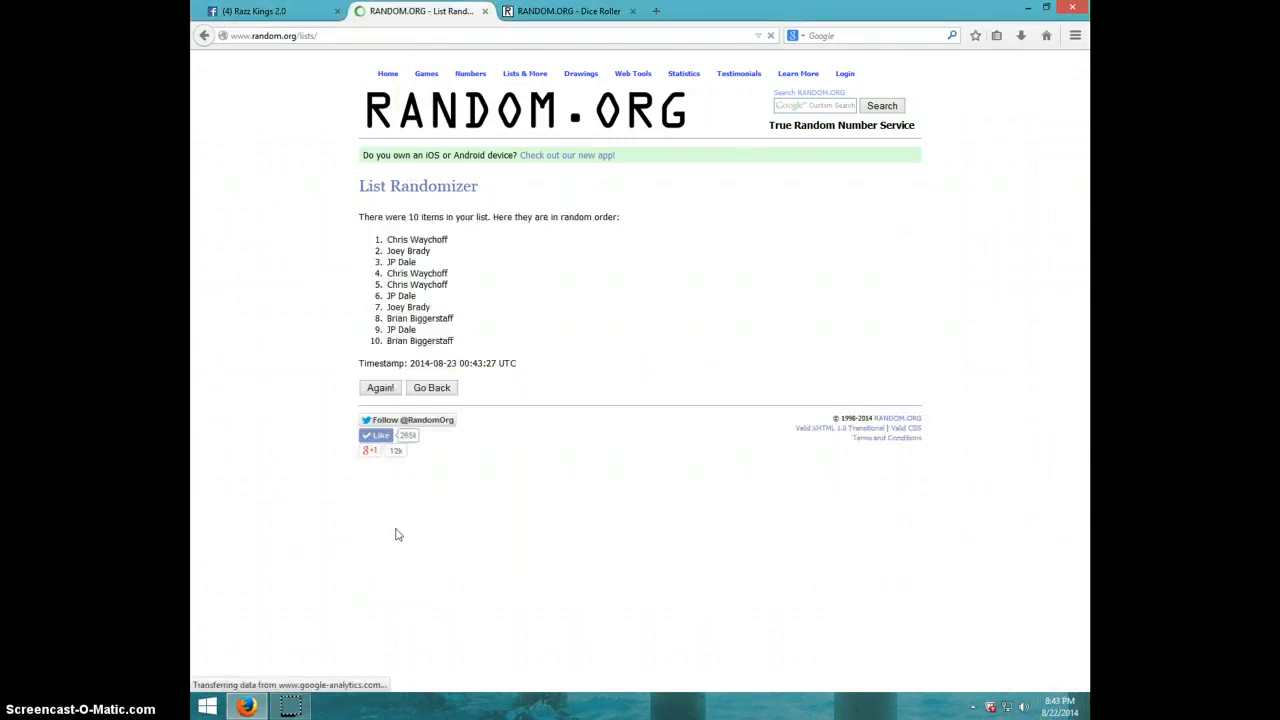
left_click(379, 388)
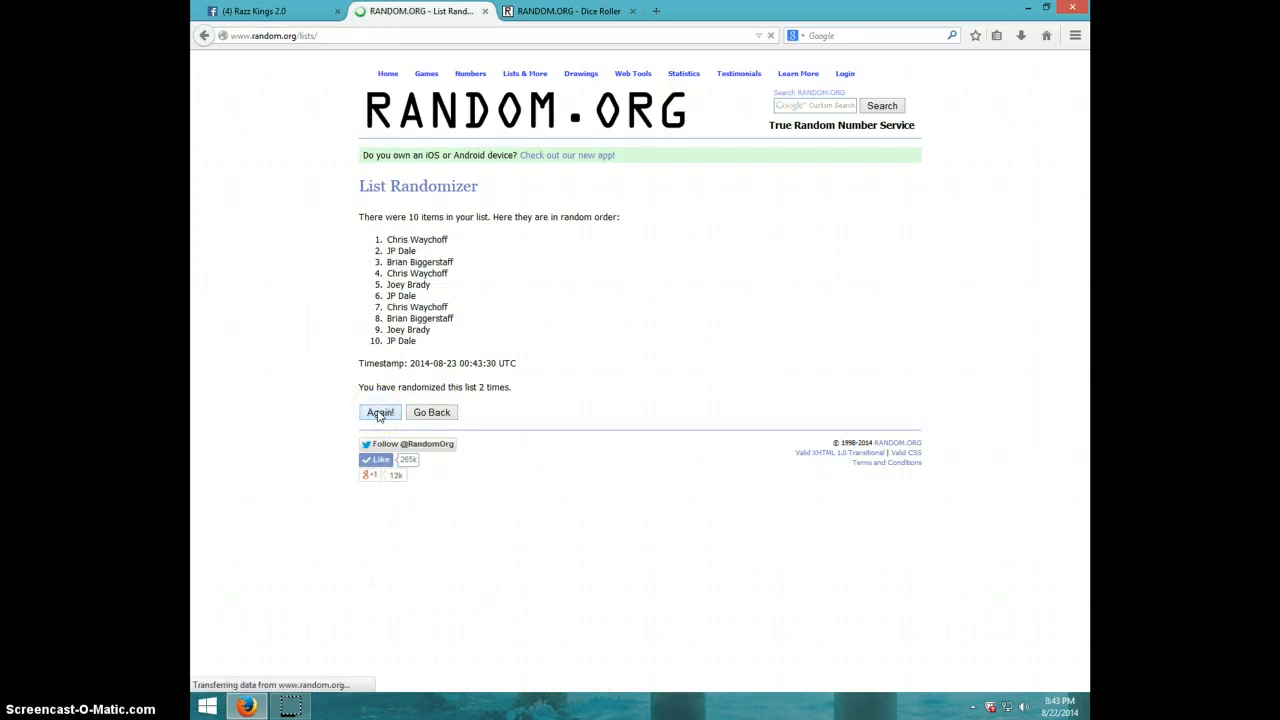
left_click(379, 412)
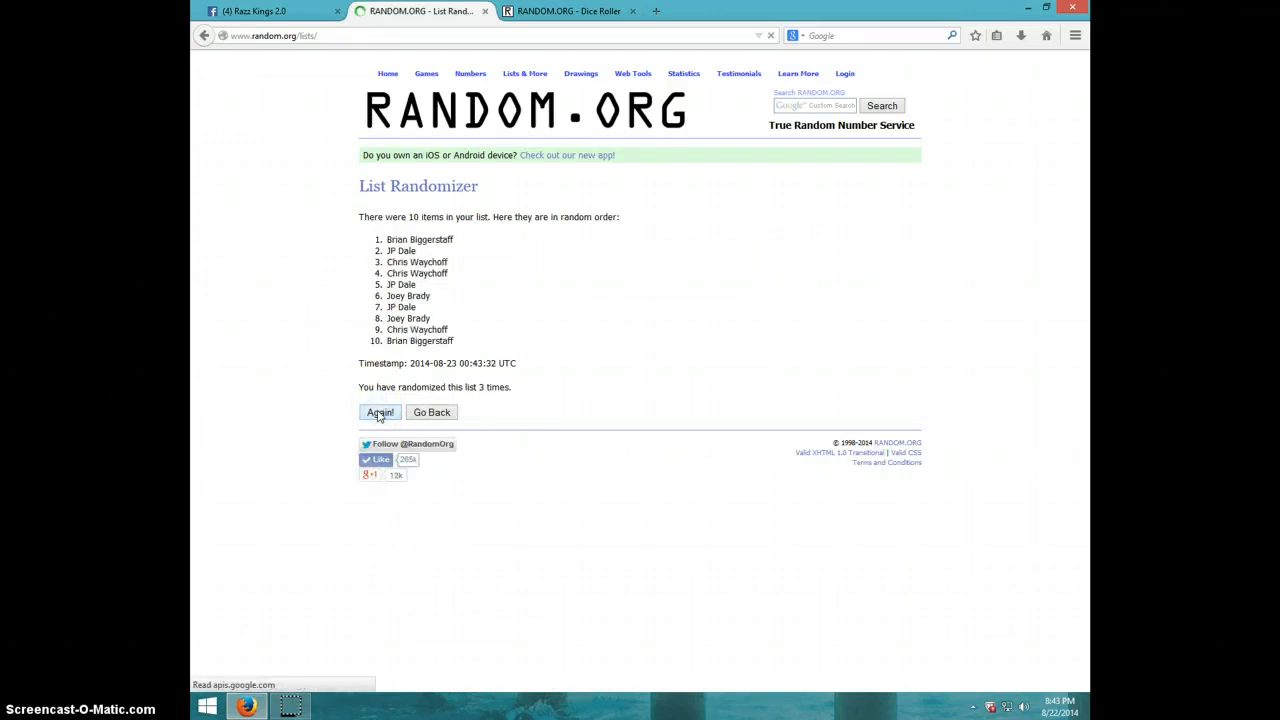
left_click(379, 412)
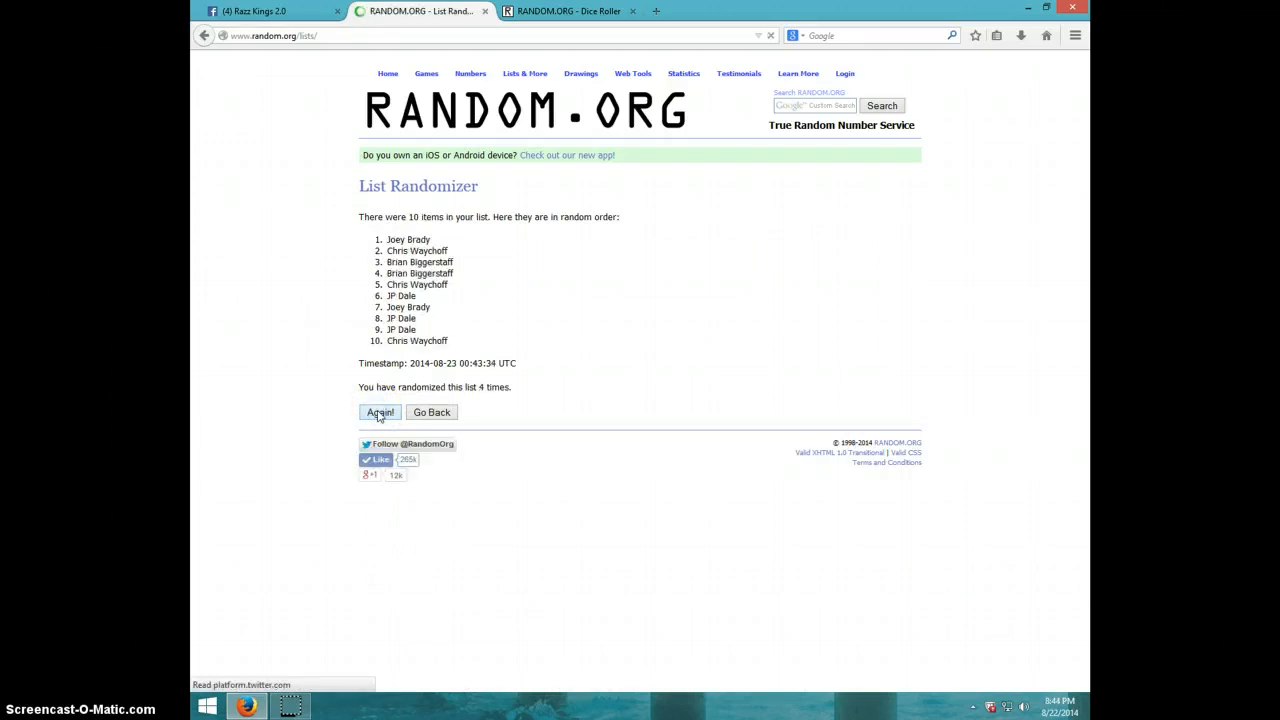
left_click(379, 412)
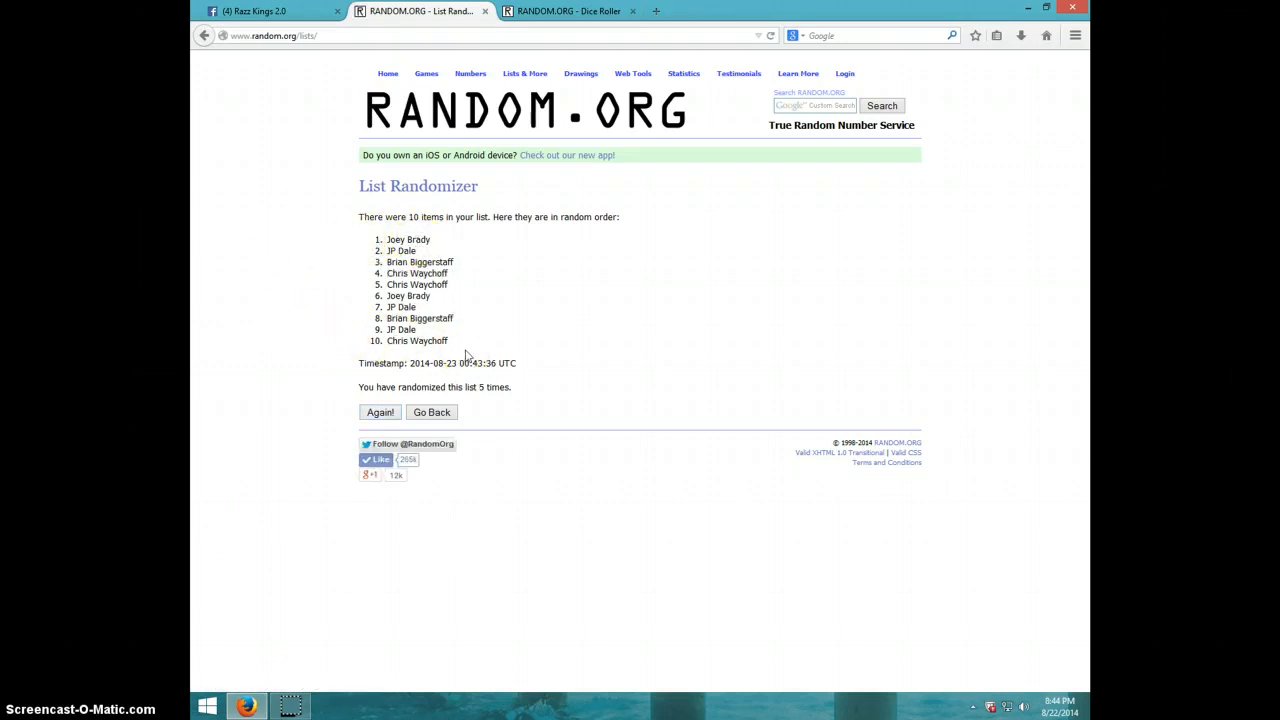
left_click(578, 11)
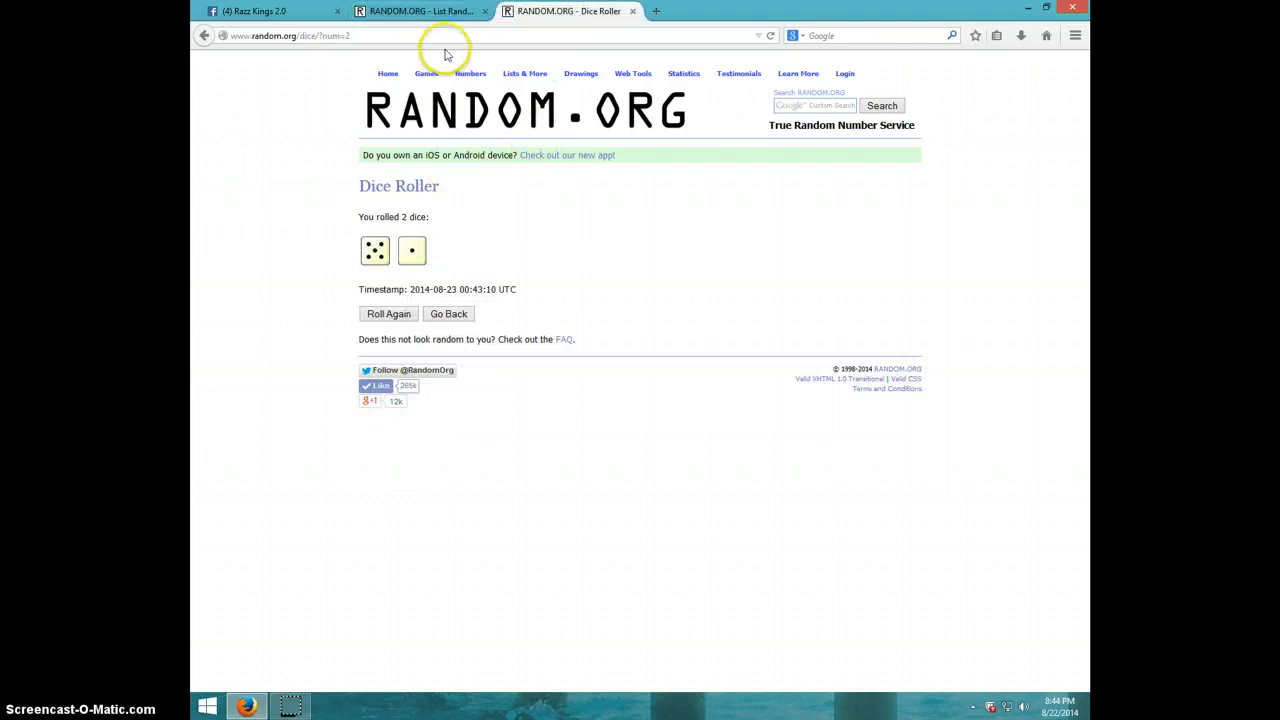
left_click(420, 11)
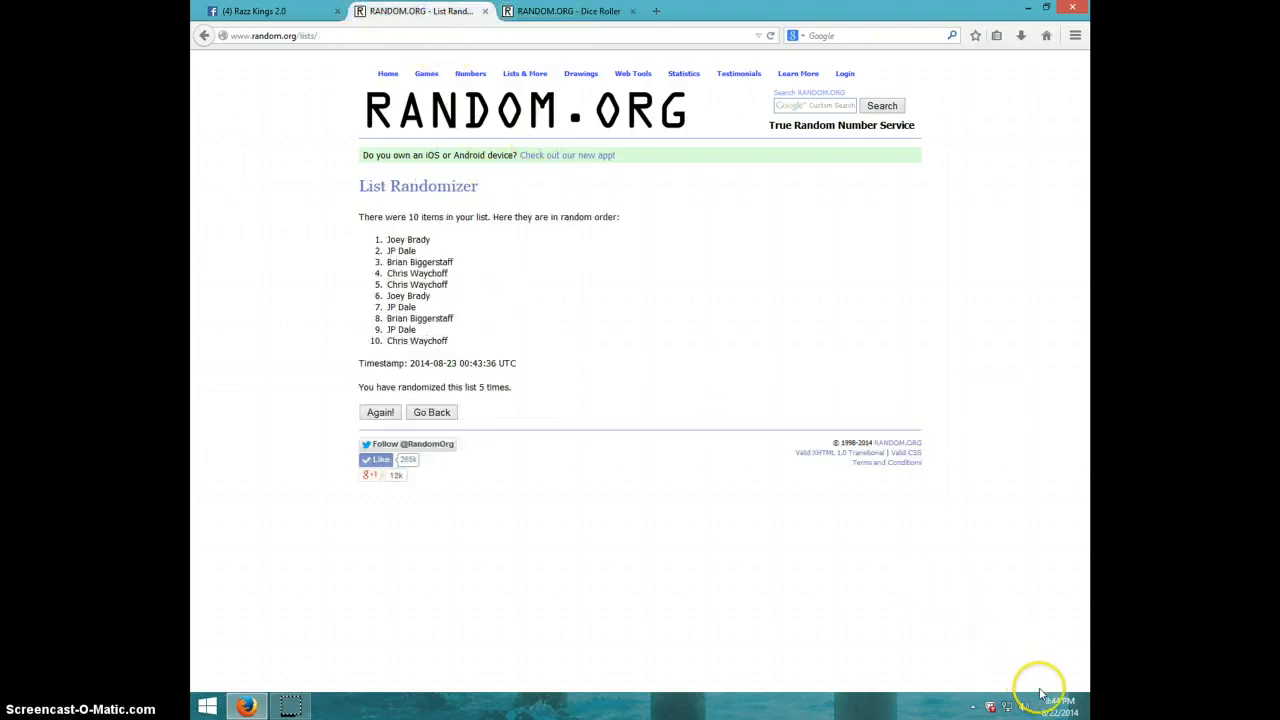
left_click(1060, 700)
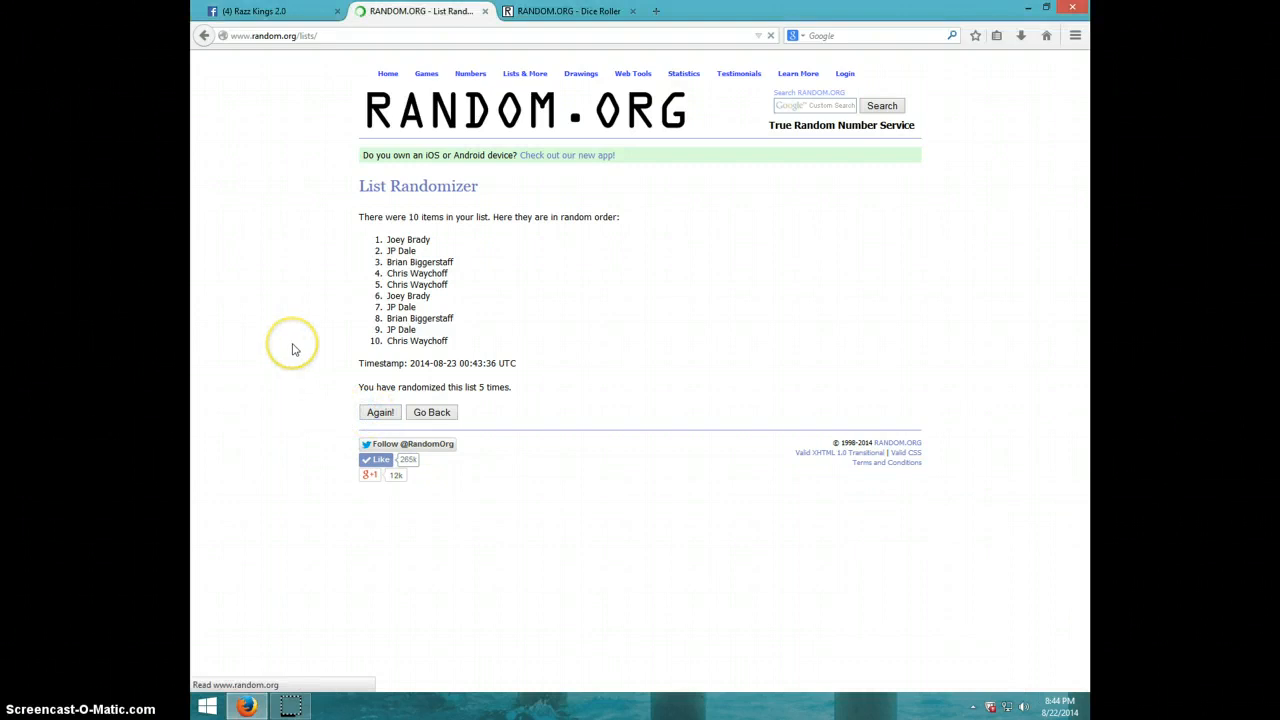
left_click(380, 412)
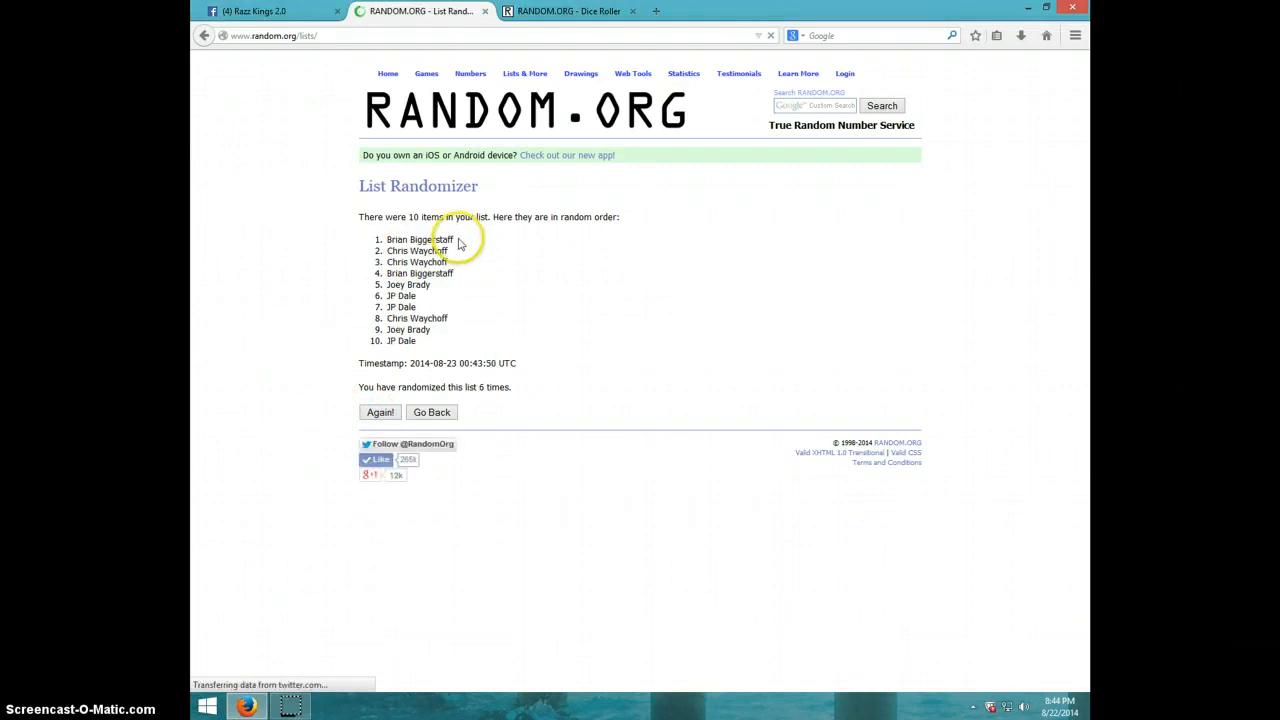
double_click(418, 239)
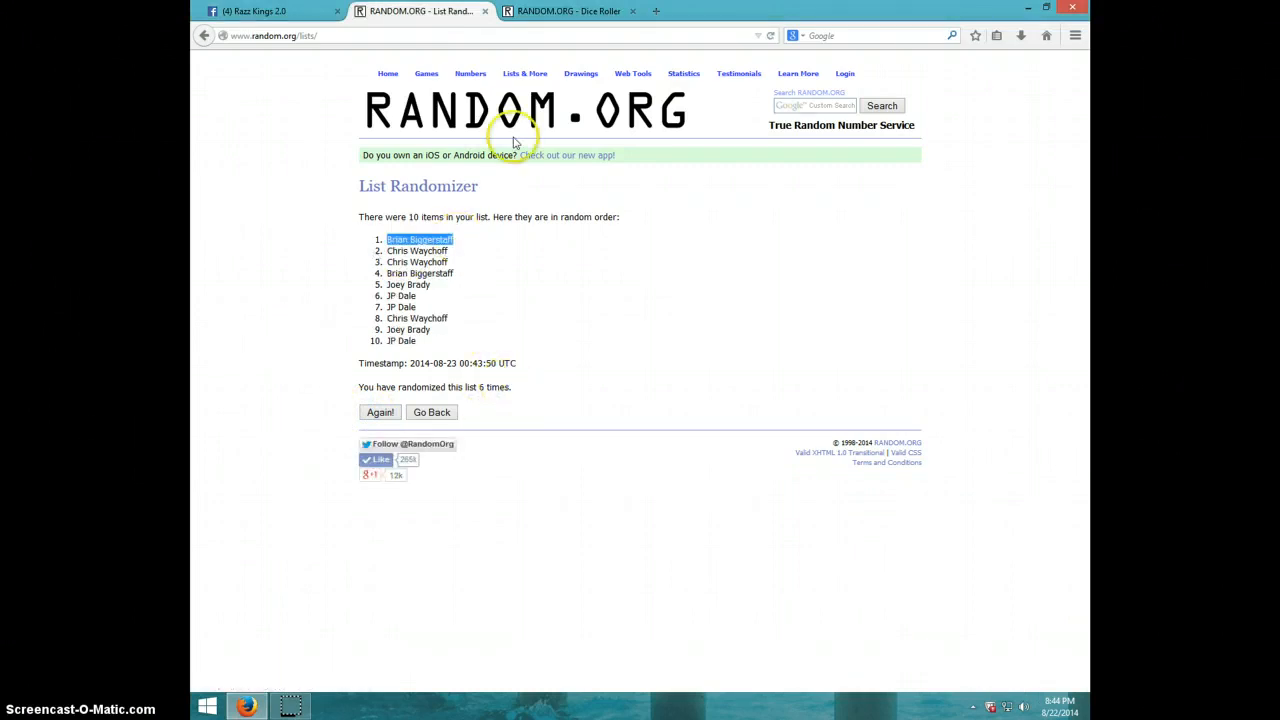
Step: Clear the name selection and return to the Facebook group thread
left_click(578, 15)
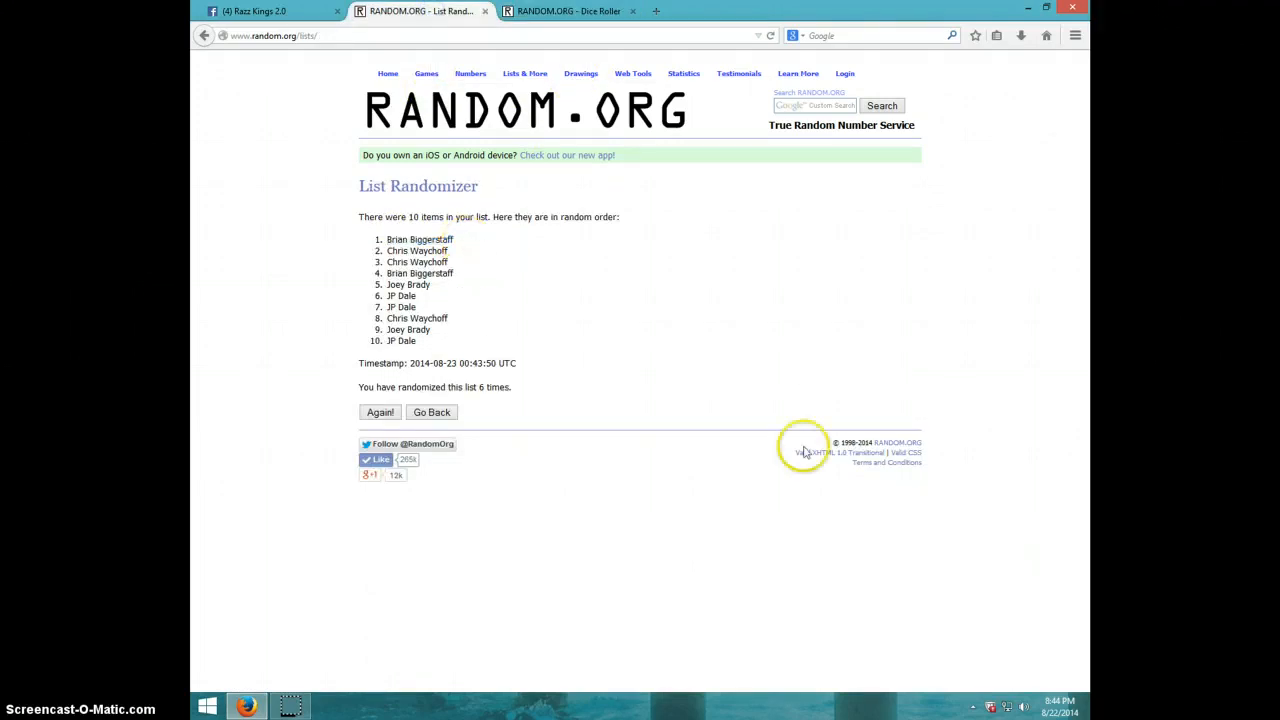
left_click(1080, 687)
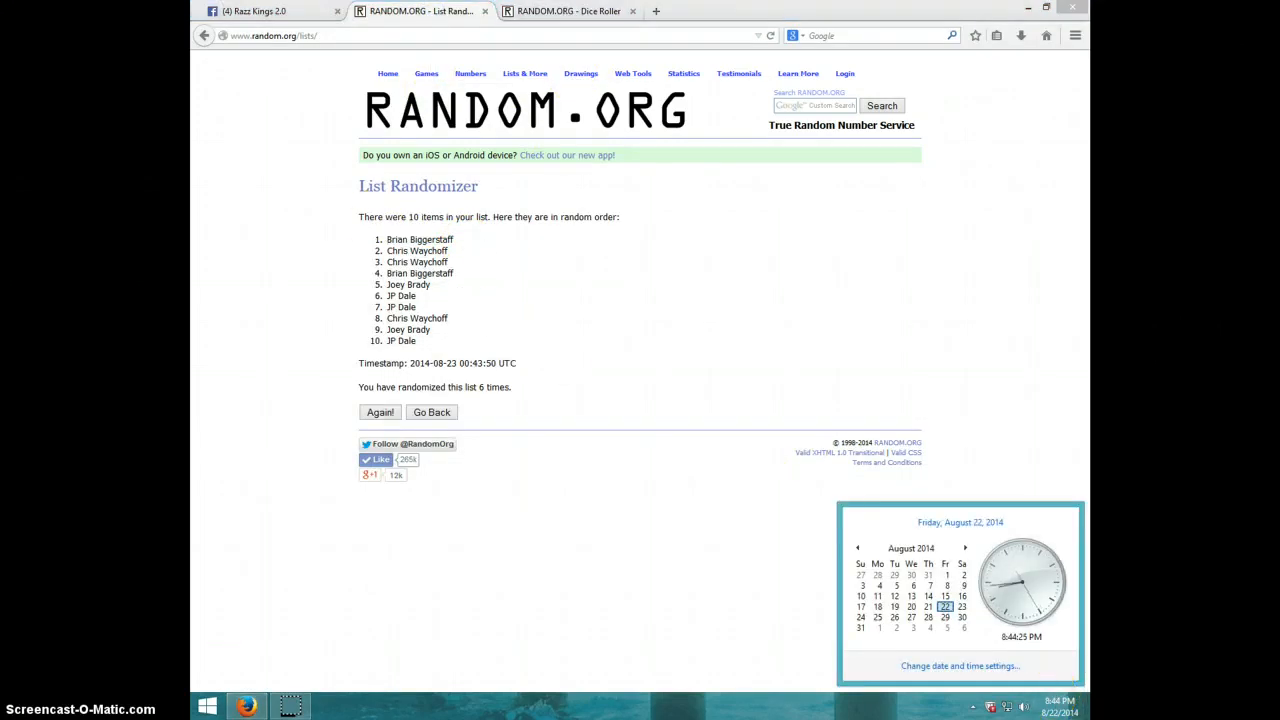
left_click(250, 15)
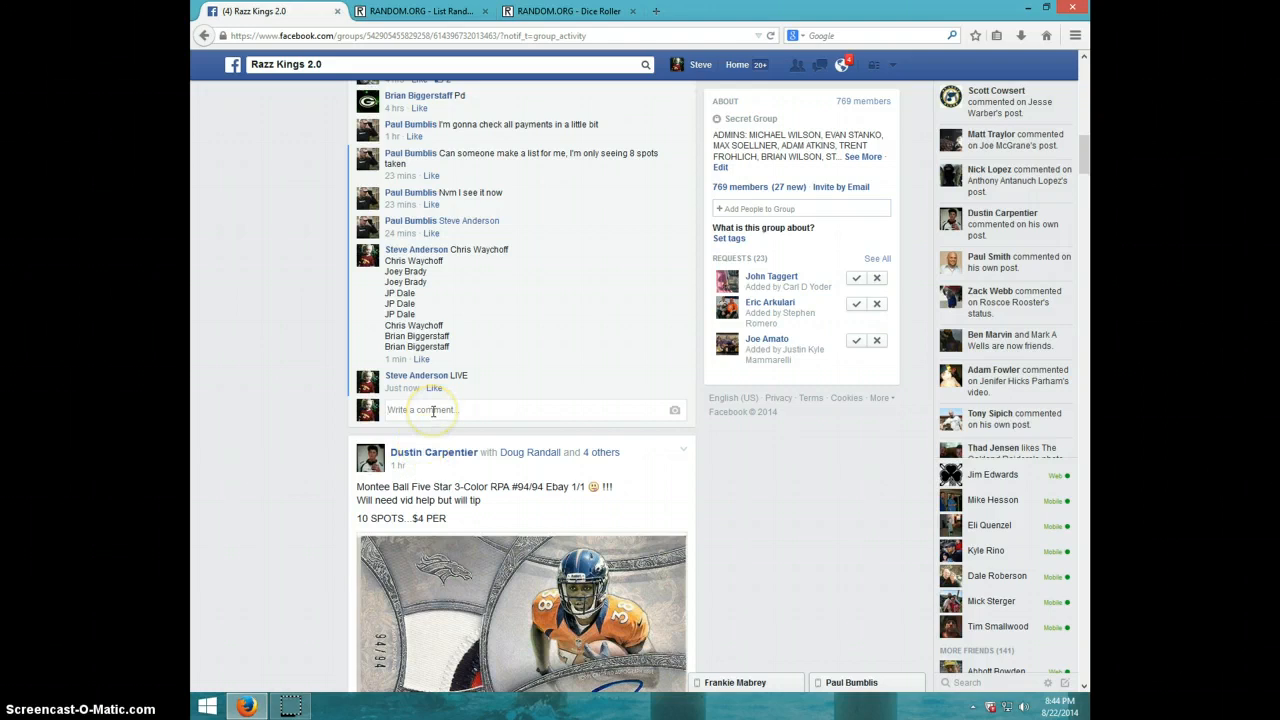
Step: Post a 'DONE' comment beneath LIVE in the group thread
type("DONE")
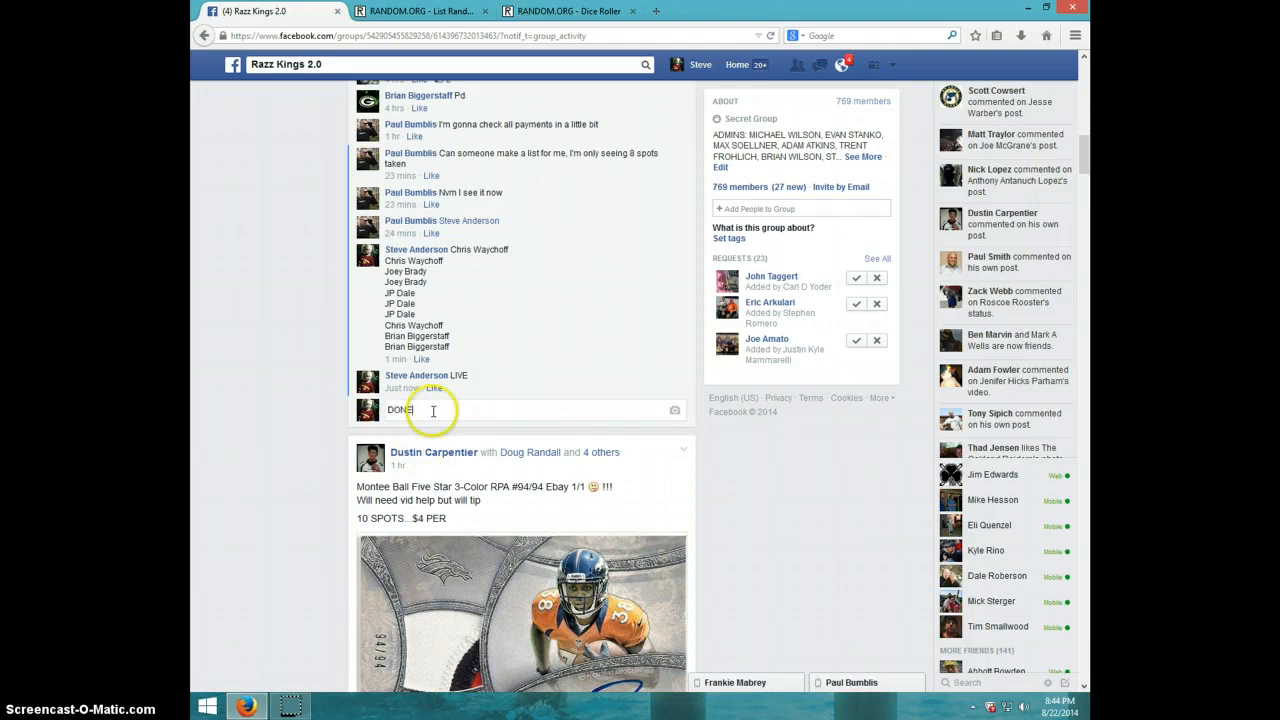
key("Return")
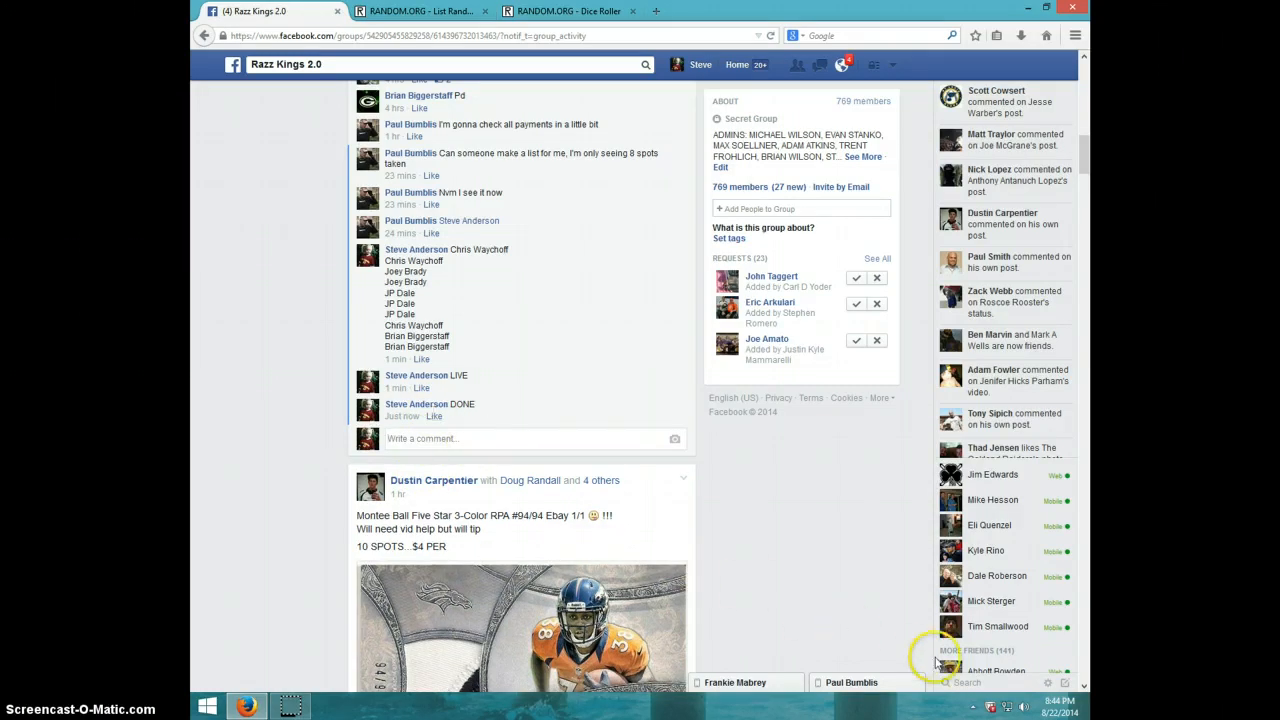
left_click(1065, 706)
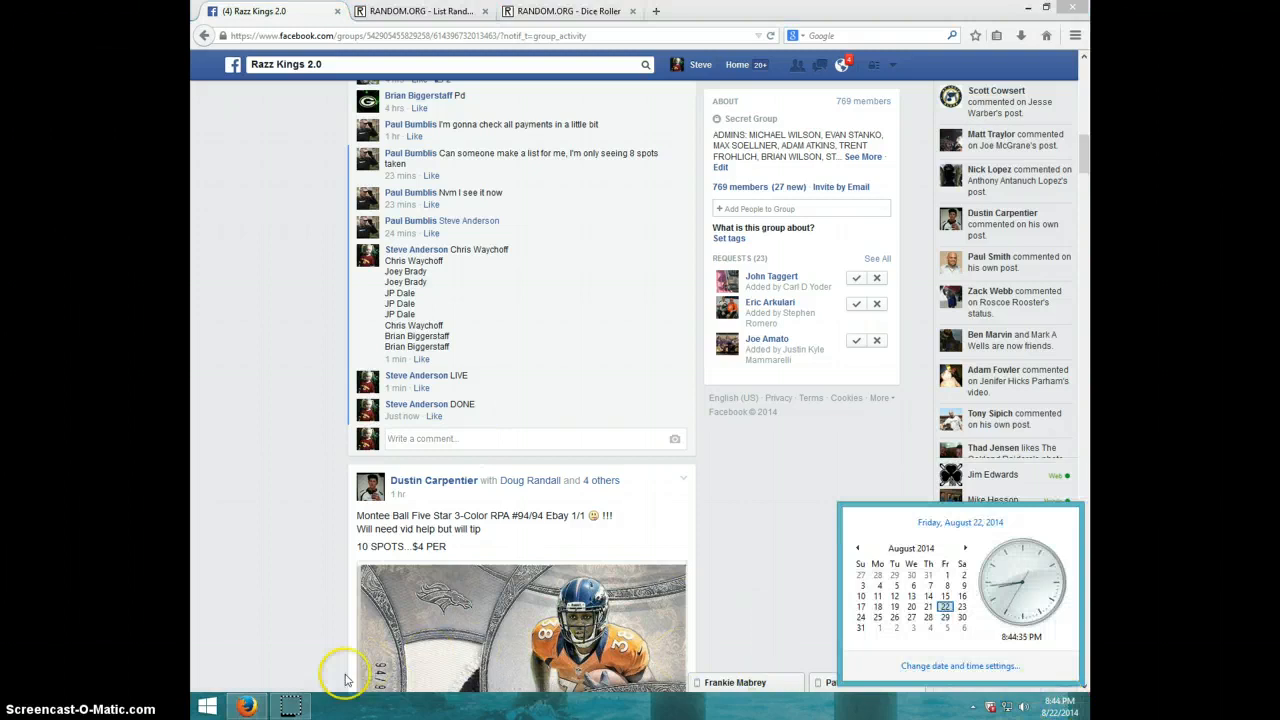